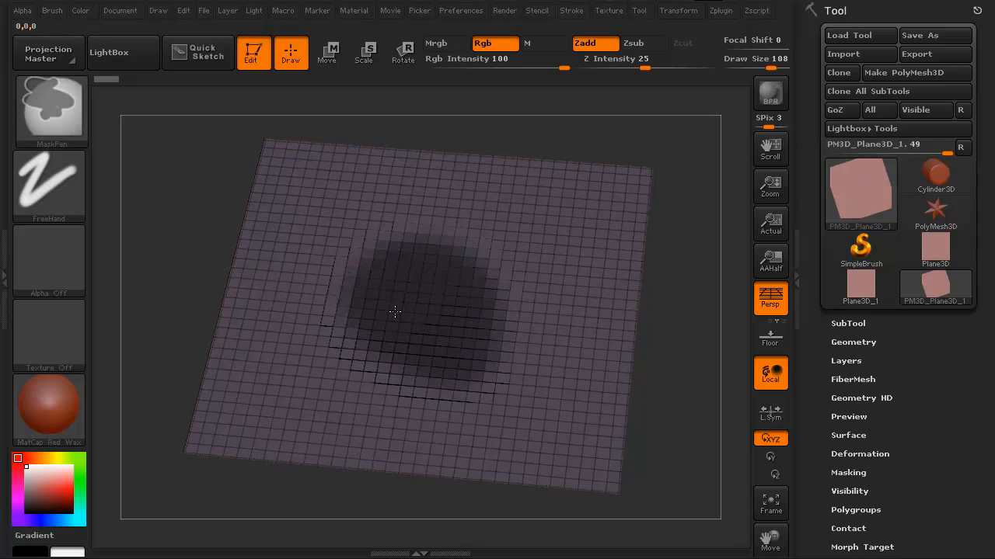
Step: Preview 50,000 FiberMesh fibers growing from the masked centre of the plane
{"action": "left_click", "coordinate": [853, 379]}
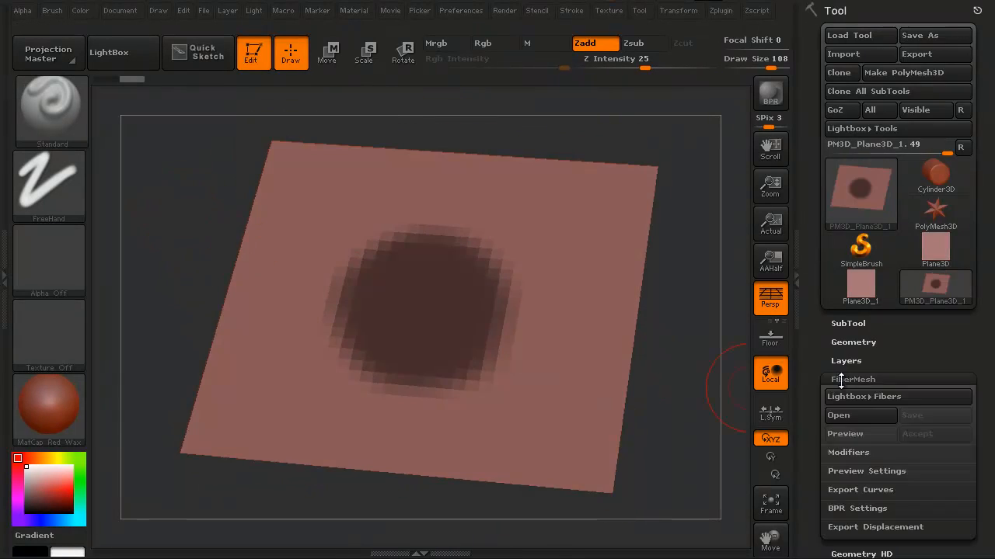
{"action": "left_click", "coordinate": [845, 272]}
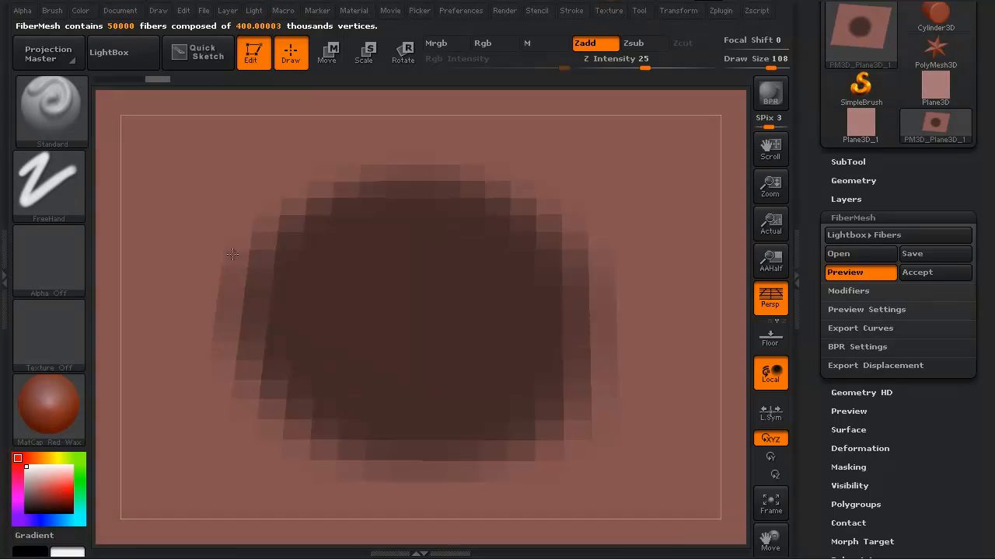
Step: Accept the groomed orange and red grass fibers as the Fibers35 subtool
{"action": "left_click", "coordinate": [848, 291]}
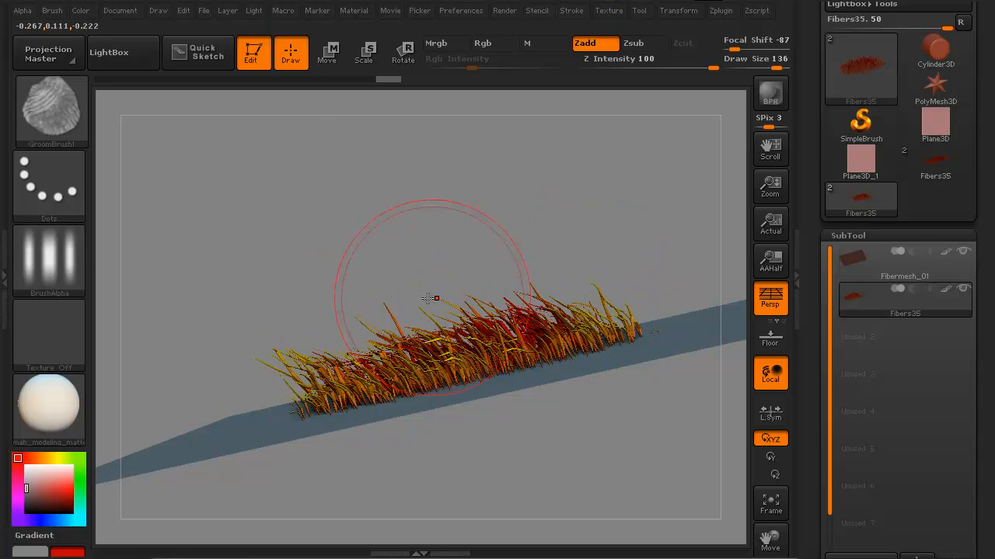
Step: Orbit around the grass strip, then load TrollHead_Fibermesh with its black beard fibers
{"action": "left_click_drag", "start_coordinate": [431, 300], "coordinate": [190, 168]}
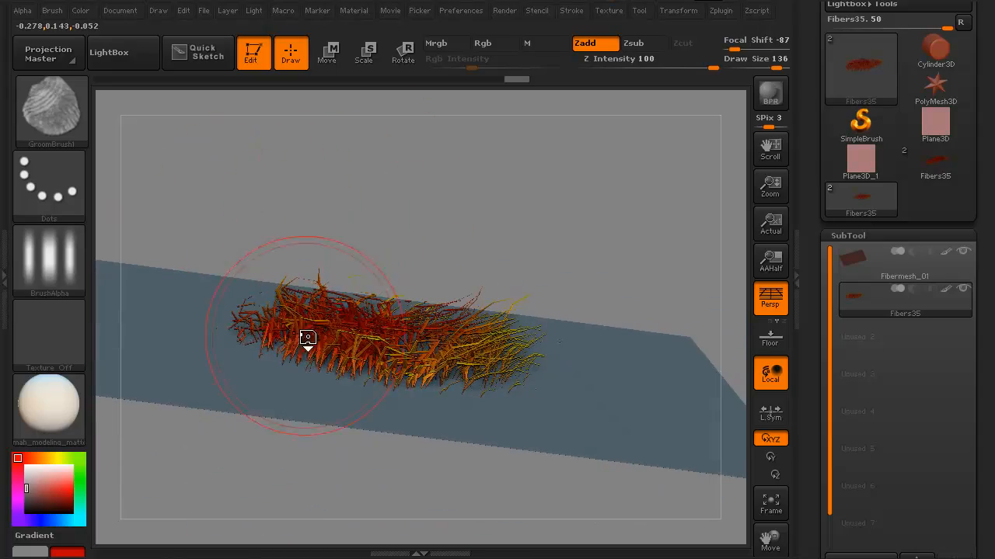
{"action": "left_click_drag", "start_coordinate": [307, 338], "coordinate": [554, 279]}
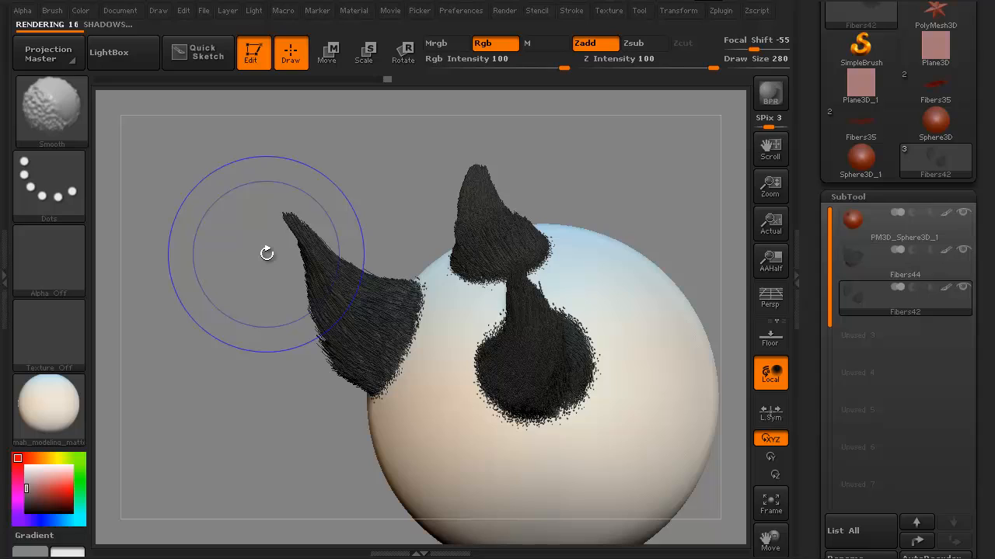
{"action": "left_click", "coordinate": [770, 94]}
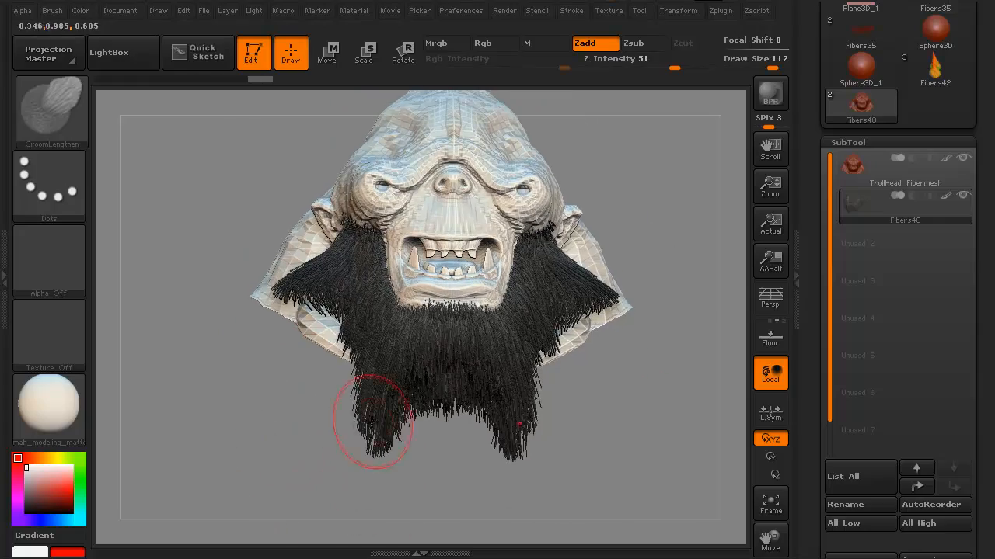
{"action": "left_click_drag", "start_coordinate": [373, 420], "coordinate": [224, 407]}
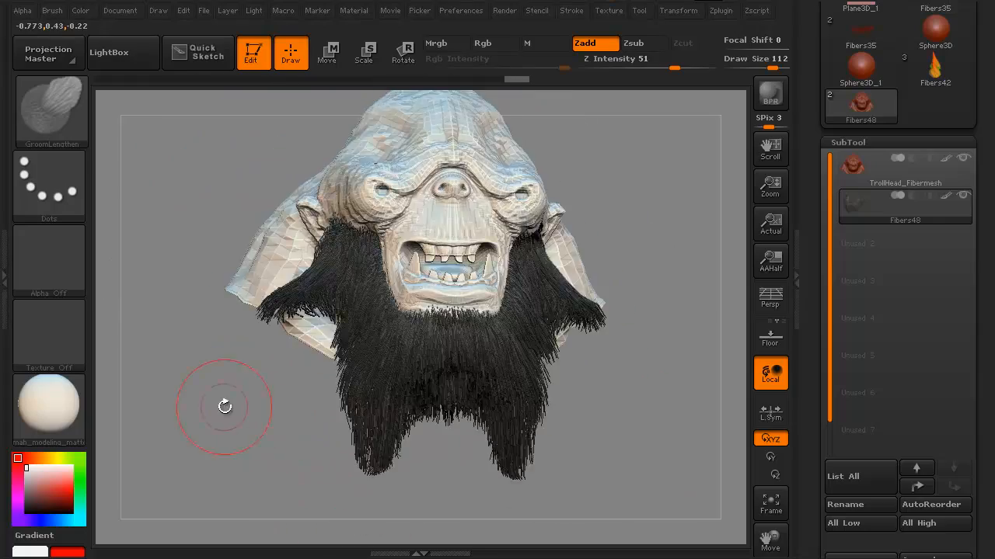
{"action": "left_click_drag", "start_coordinate": [224, 408], "coordinate": [307, 436]}
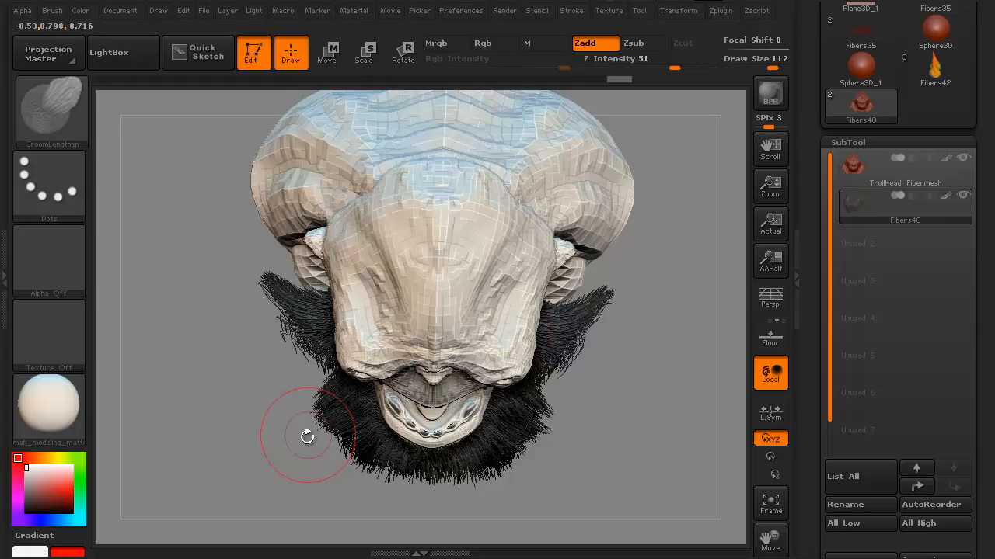